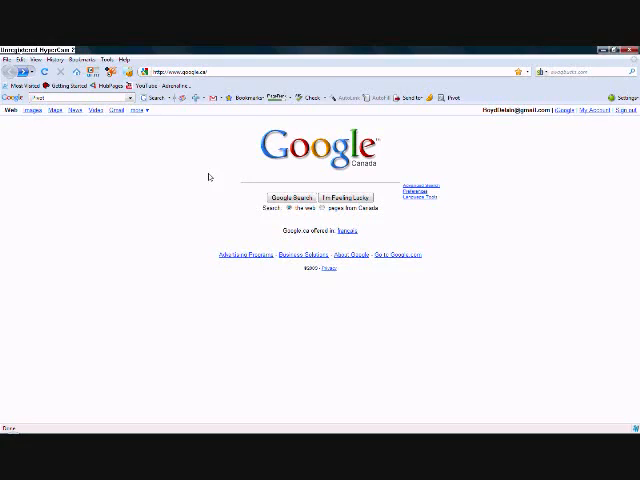
mouse_move(306, 118)
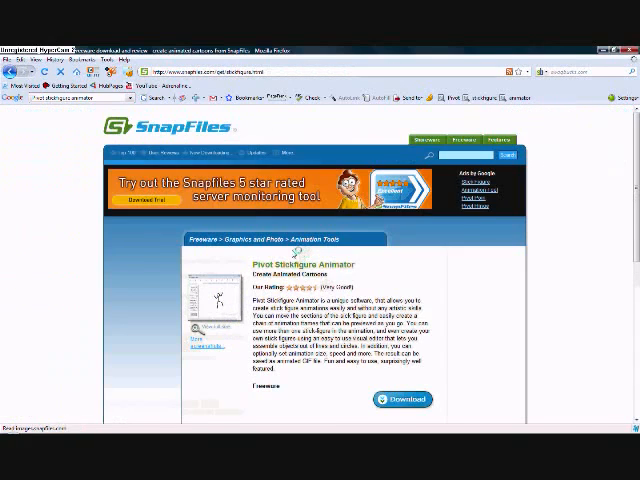
- Scroll down the SnapFiles page to reach the Pivot Stickfigure Animator download link
scroll("down", 3)
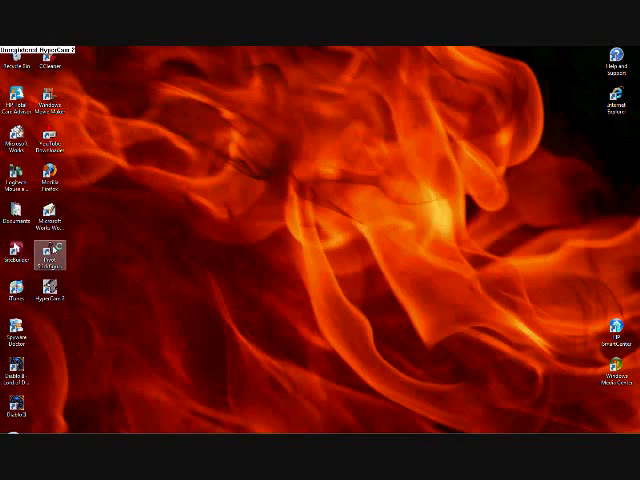
- Launch Pivot from the desktop, maximize it and move the default stick figure to the stage's upper left
double_click(48, 260)
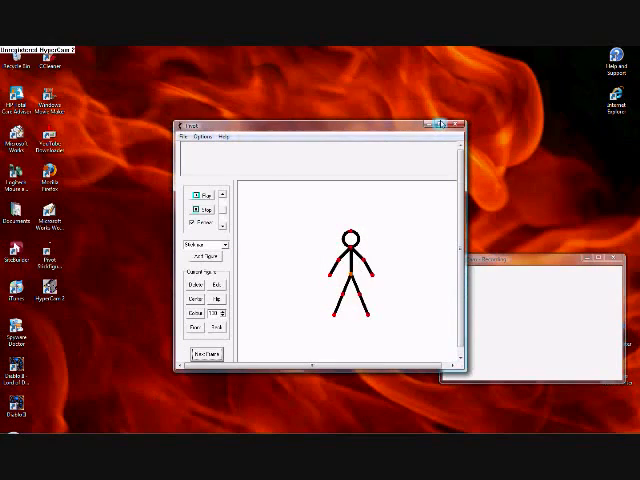
left_click(448, 124)
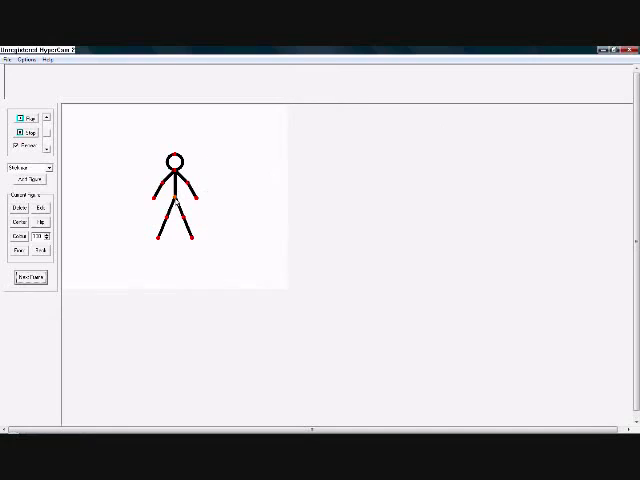
left_click_drag(176, 190, 110, 150)
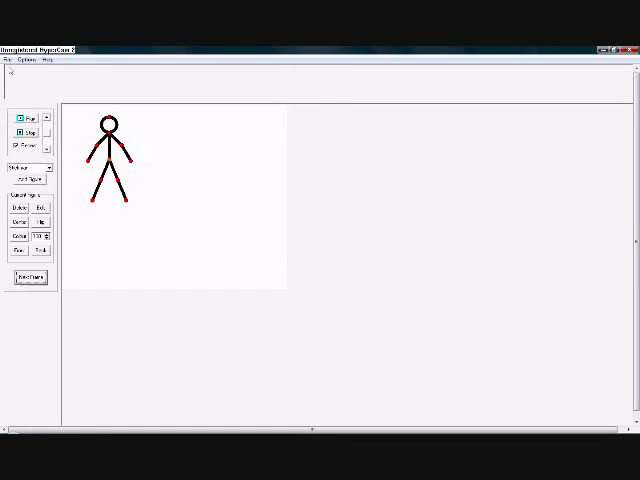
mouse_move(28, 418)
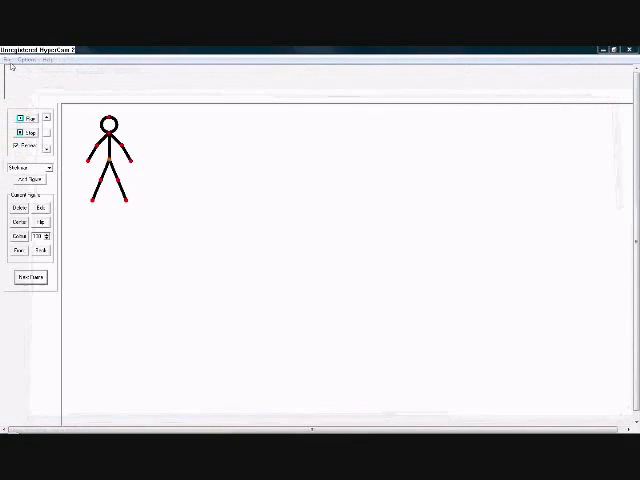
left_click(10, 60)
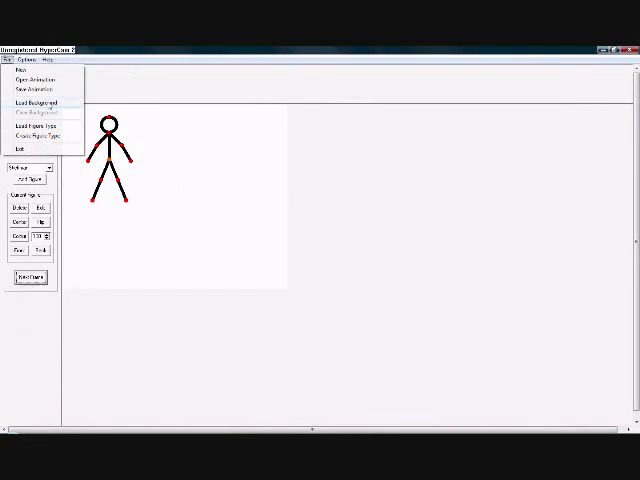
- Start loading a background picture and choose a different image file type in the Open dialog
left_click(32, 100)
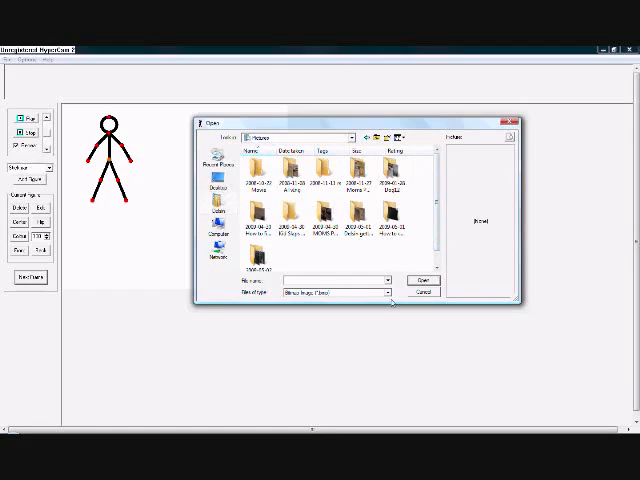
left_click(386, 292)
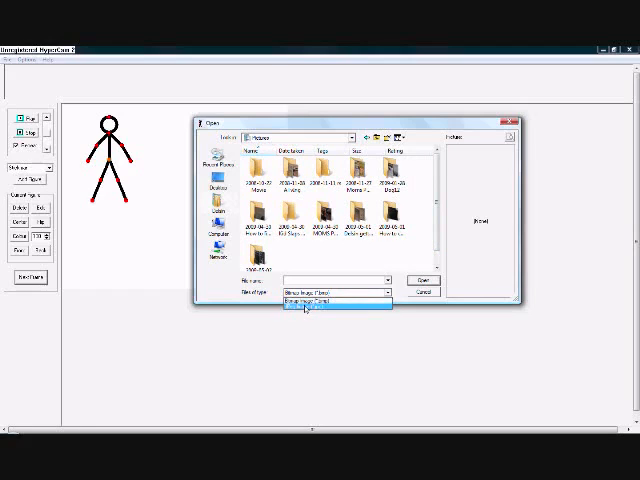
left_click(336, 300)
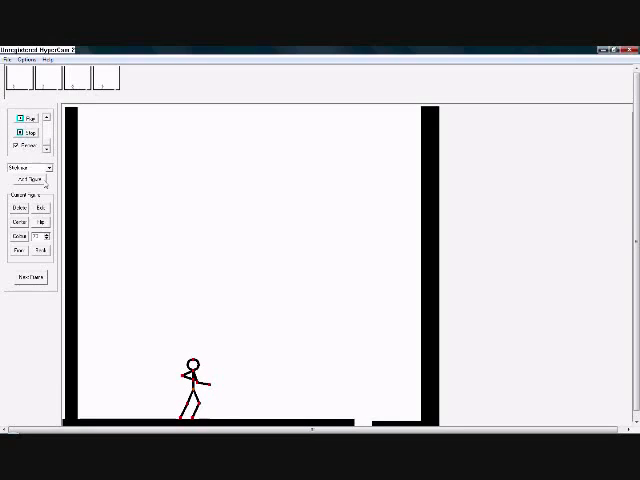
mouse_move(128, 182)
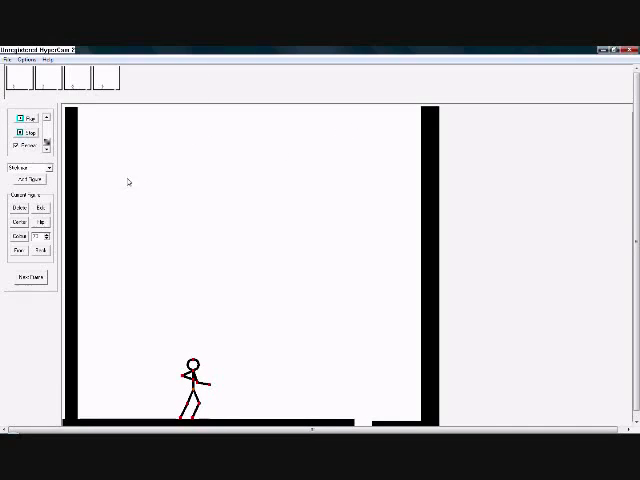
- Recolour the walking stick figure to a lighter grey from the colour palette
left_click(30, 168)
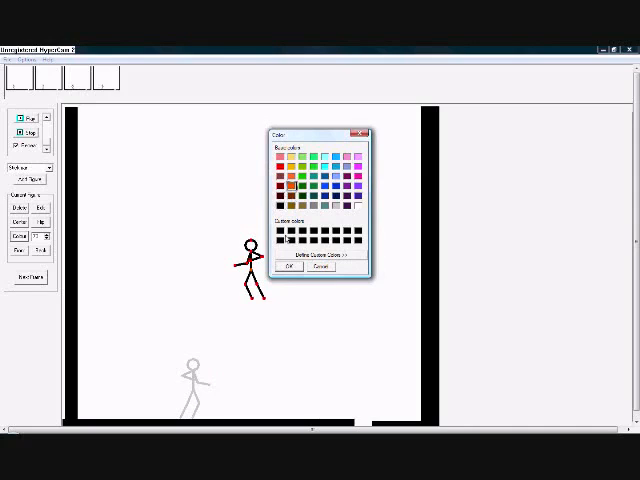
left_click(288, 268)
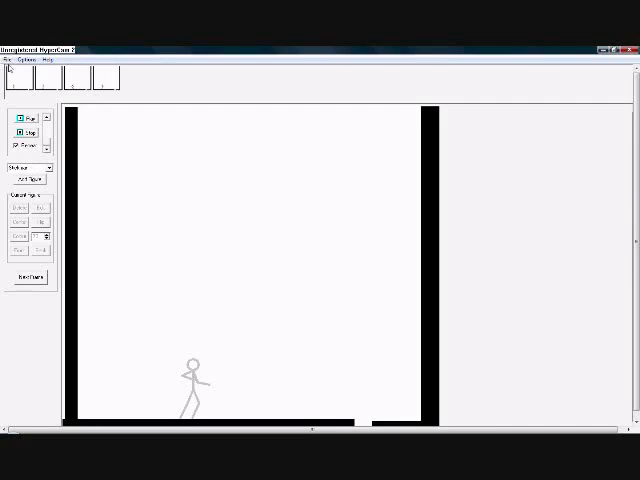
- Draw a diamond from straight segments in the figure builder, add it to the animation and confirm its name
left_click(8, 56)
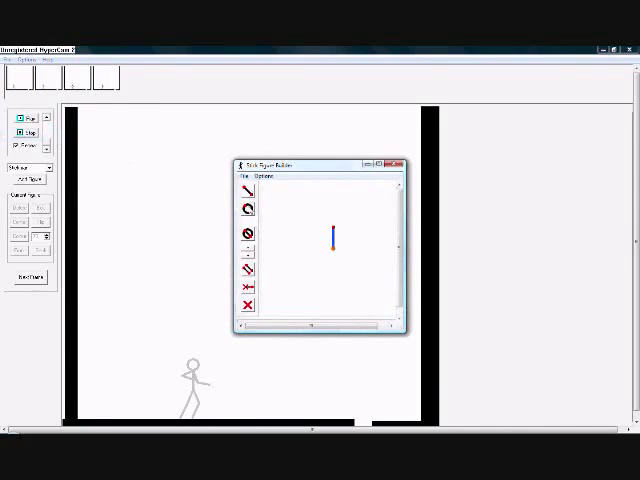
left_click(248, 212)
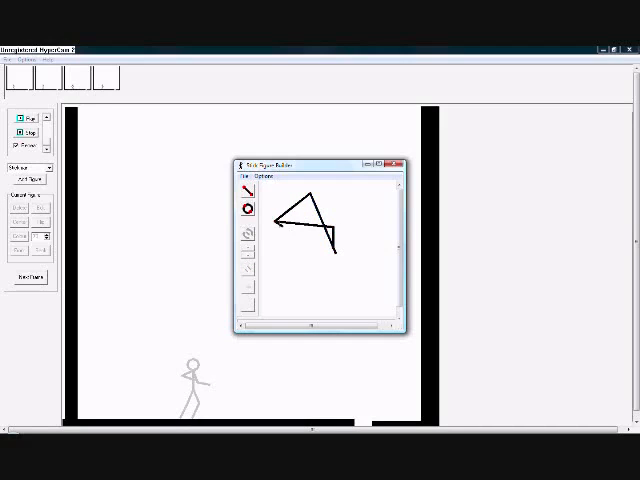
left_click_drag(274, 228, 338, 256)
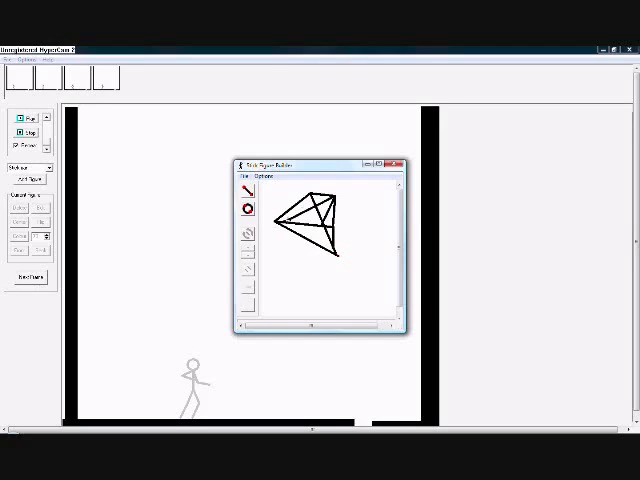
left_click(248, 176)
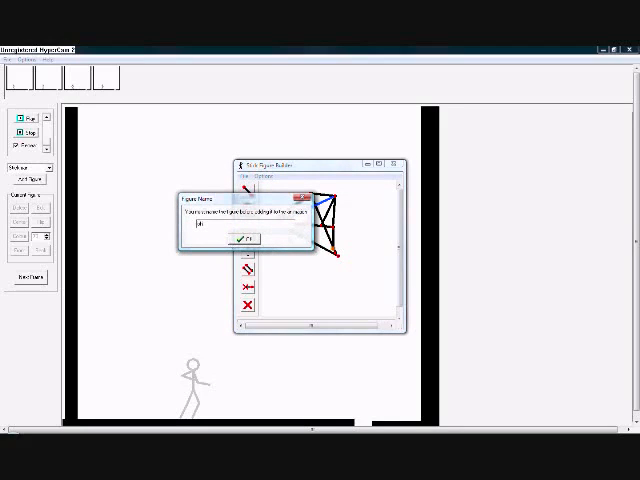
left_click(240, 240)
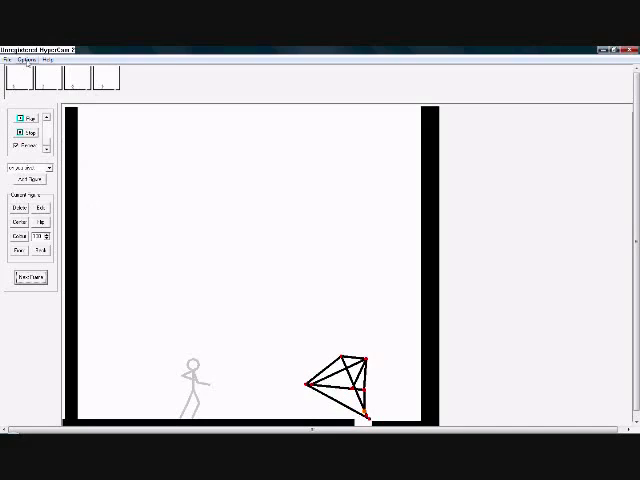
- Bring up the Animation Dimensions settings to check the stage width and height
left_click(38, 62)
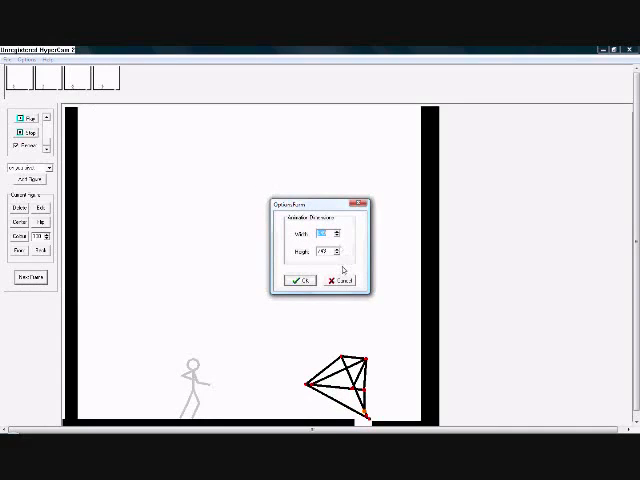
mouse_move(360, 210)
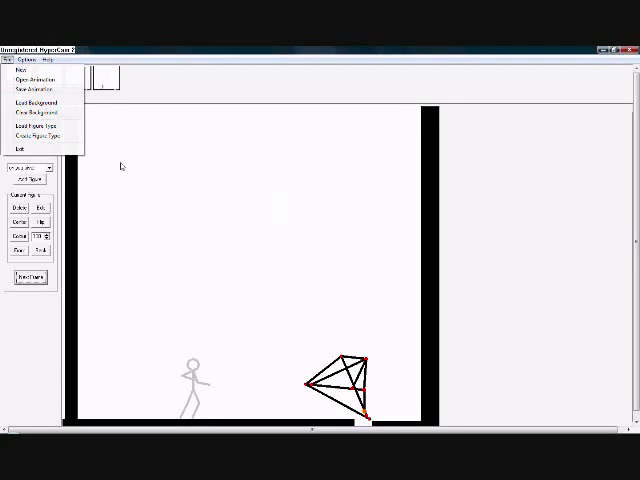
mouse_move(176, 202)
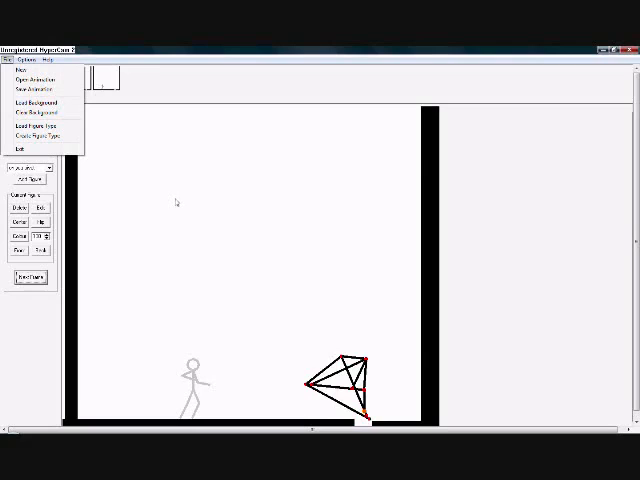